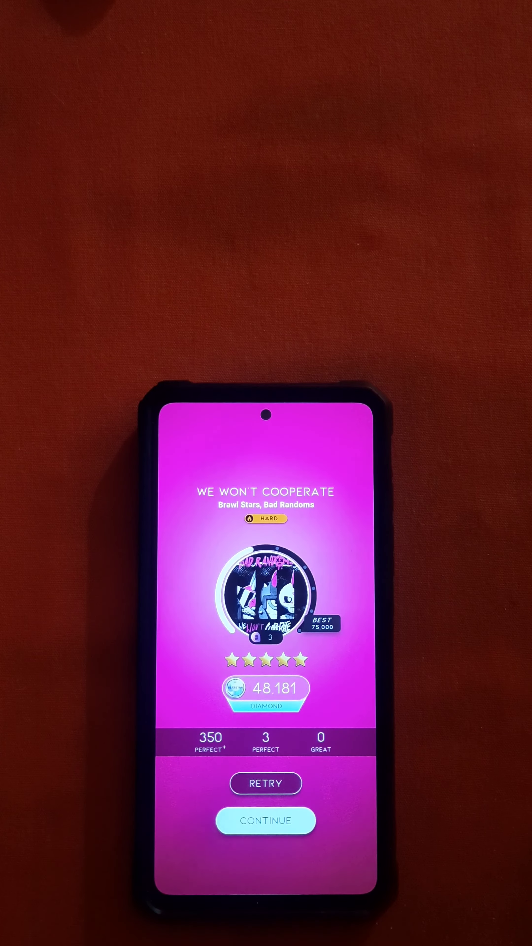
pyautogui.click(265, 821)
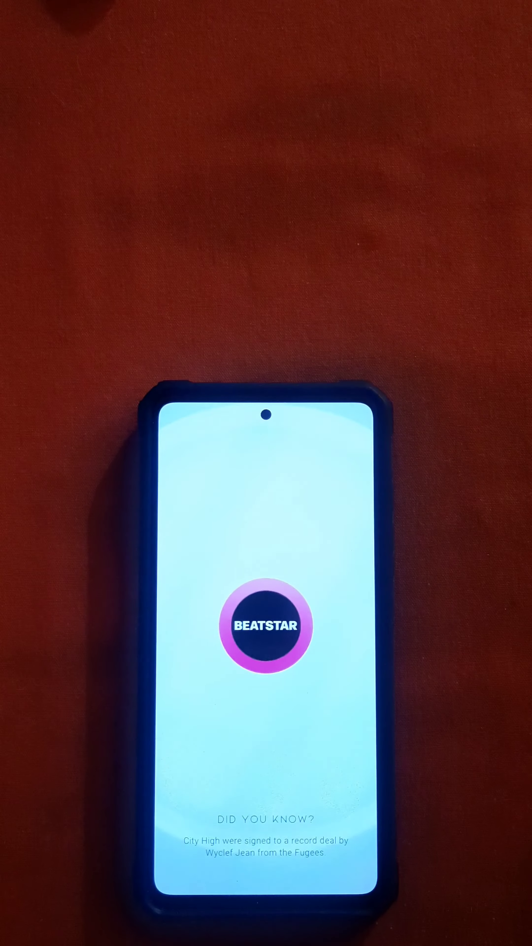